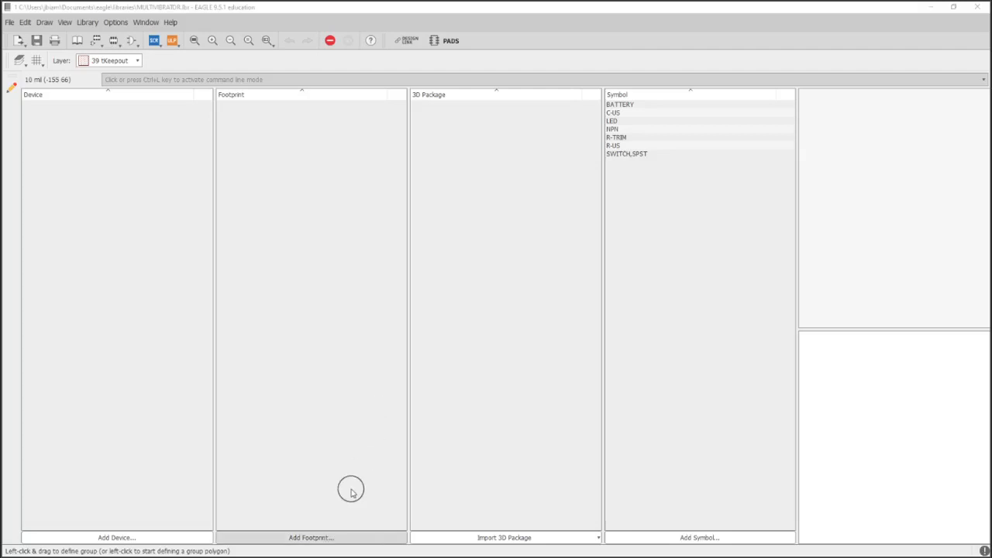
Step: Start importing a footprint from the rcl library into MULTIVIBRATOR
click(310, 537)
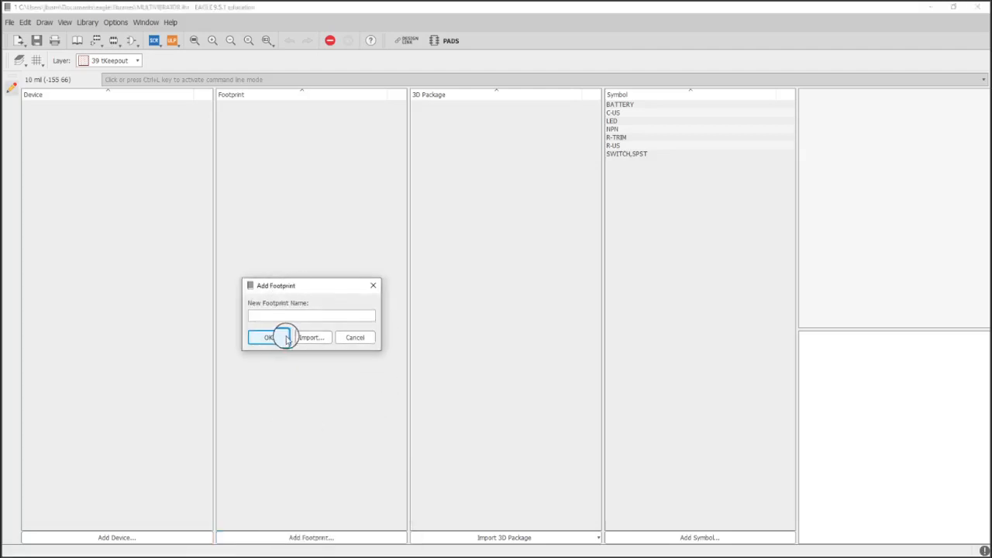
click(310, 337)
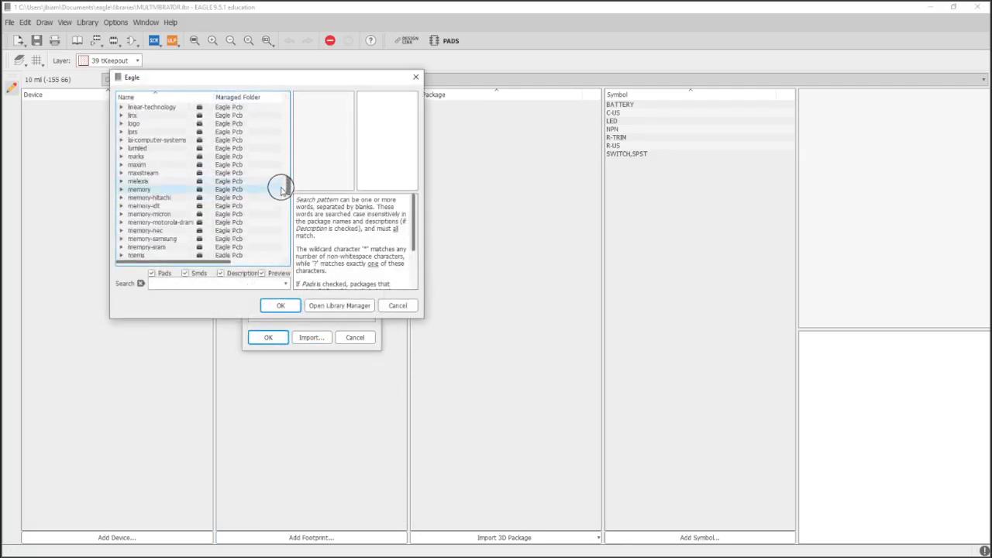
scroll(down, 3)
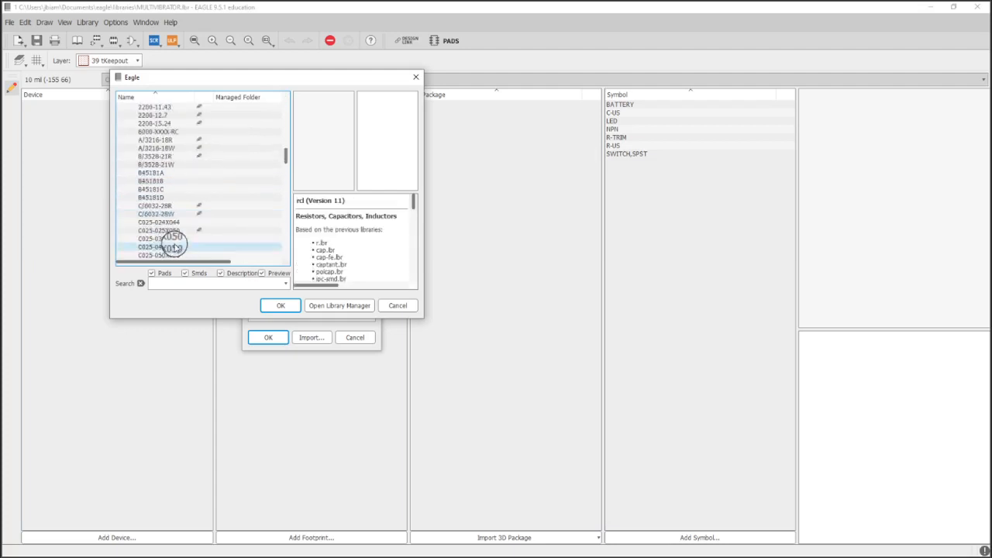
scroll(down, 3)
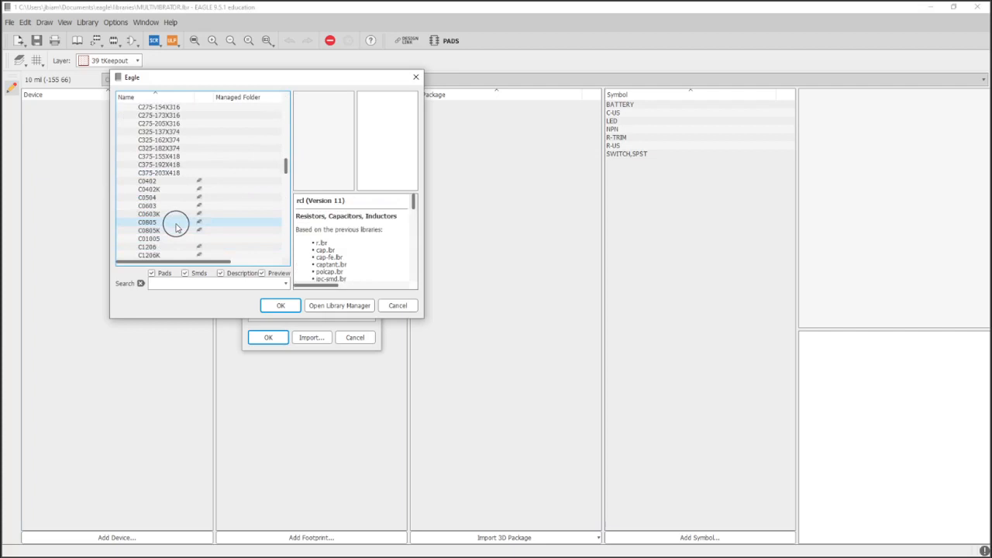
click(148, 230)
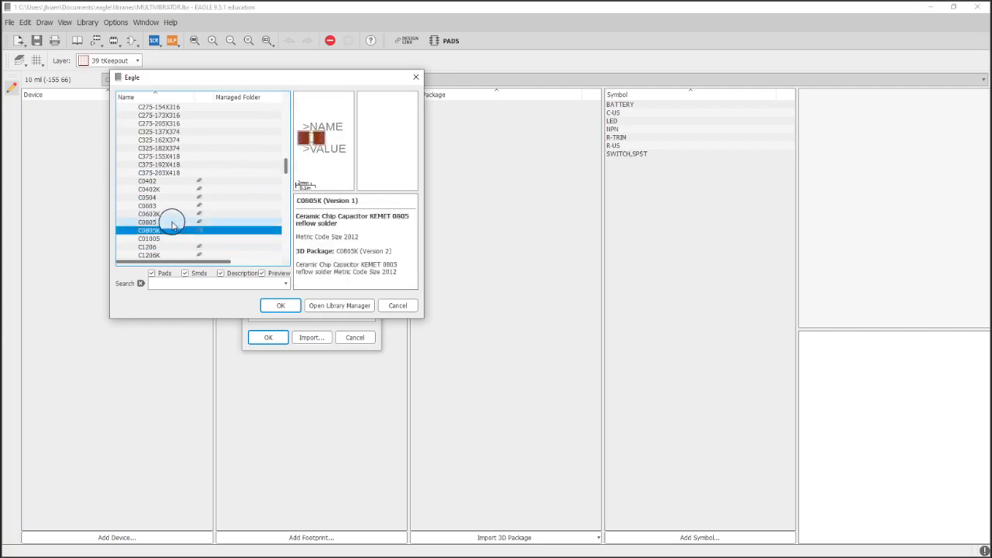
Step: Browse past the C0805 capacitor footprints and import R0805
click(149, 231)
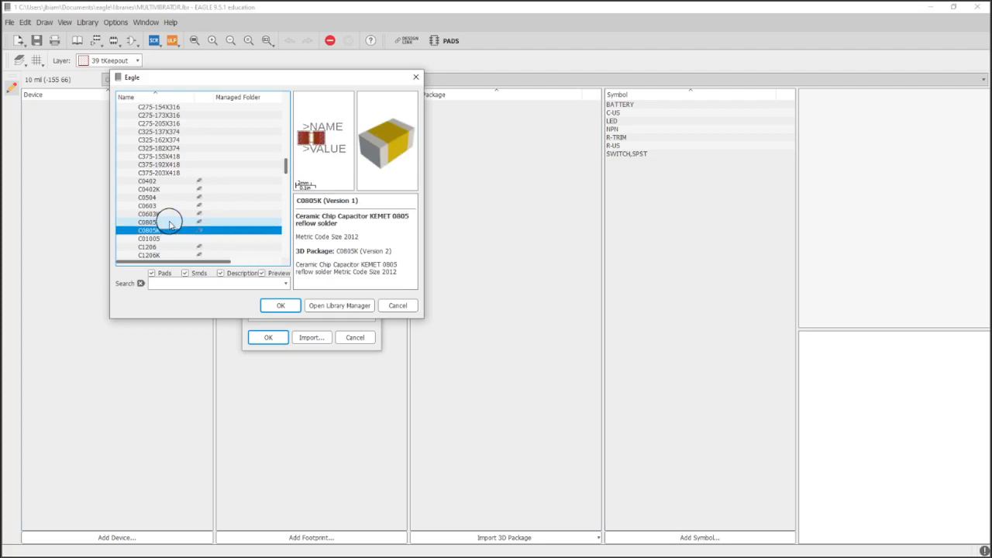
click(148, 223)
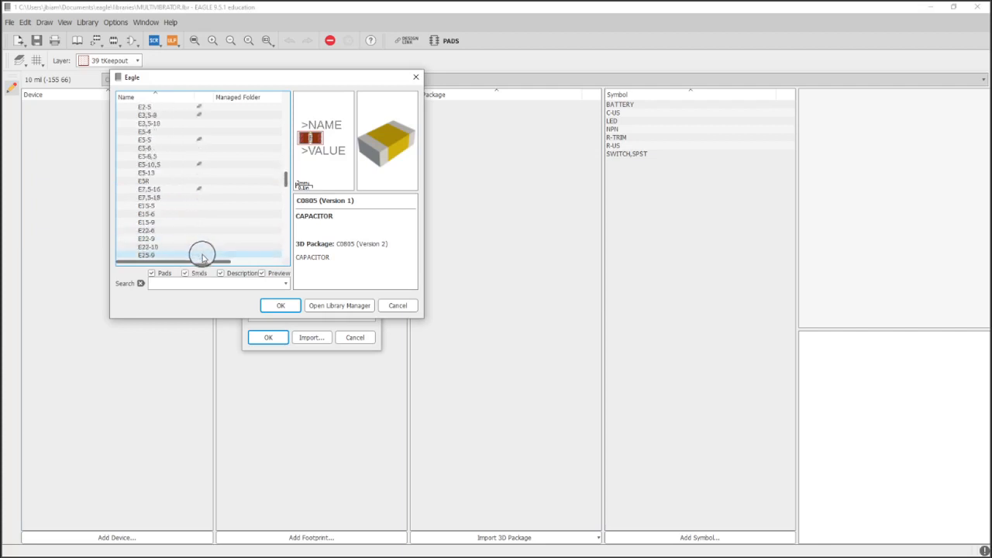
scroll(down, 3)
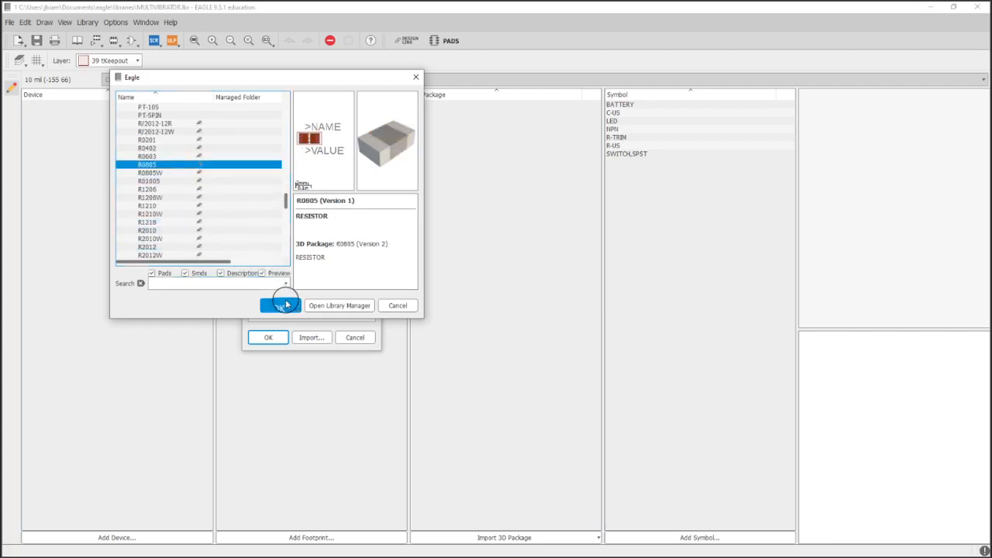
click(281, 304)
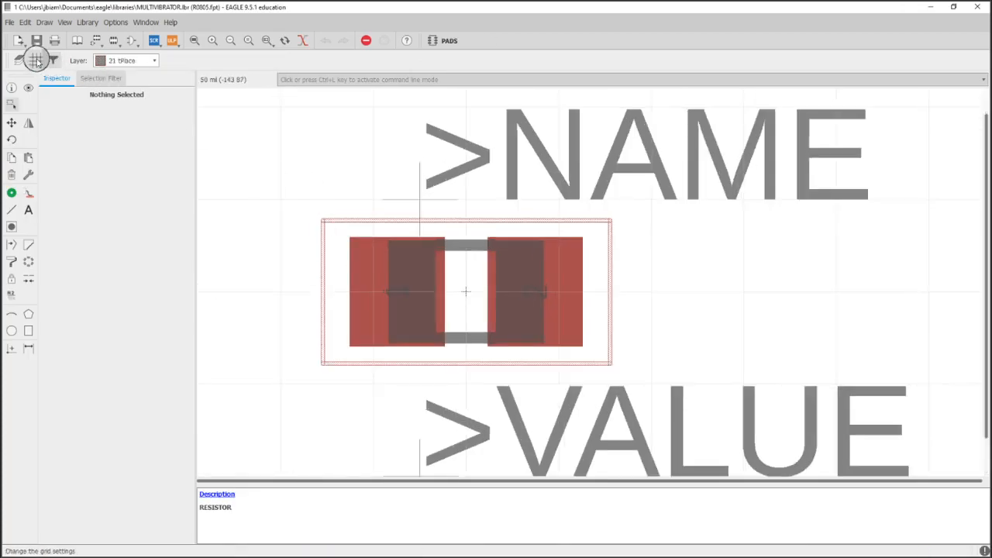
Step: Set the R0805 footprint's grid size to 10 mil
click(35, 61)
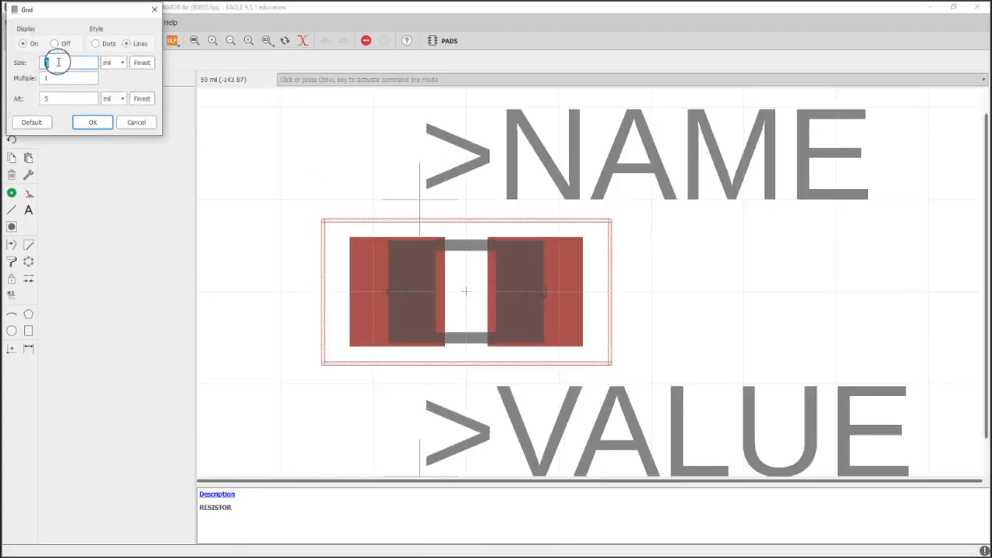
click(92, 122)
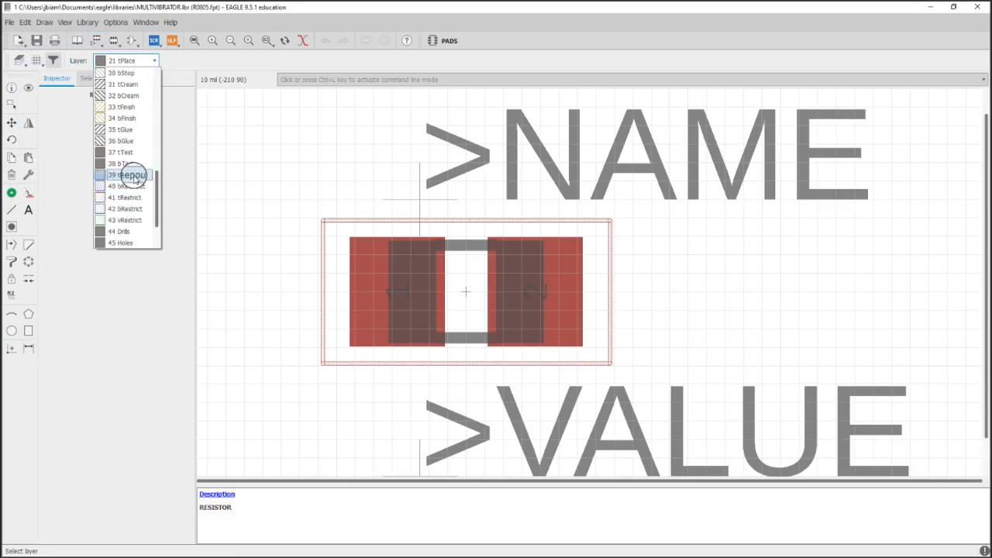
Step: Draw a layer 39 tKeepout rectangle over R0805, delete its outline lines, and go back to the library overview
click(132, 174)
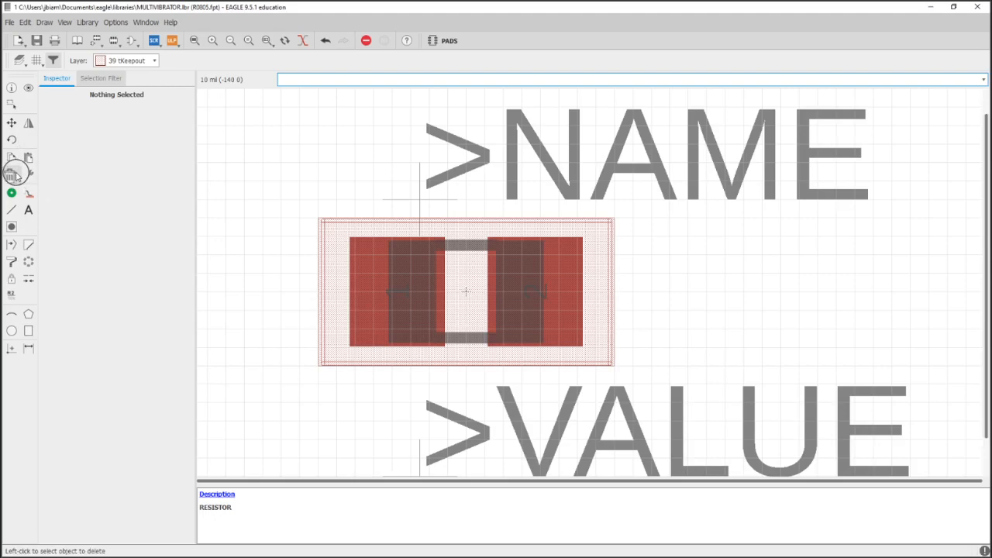
click(101, 77)
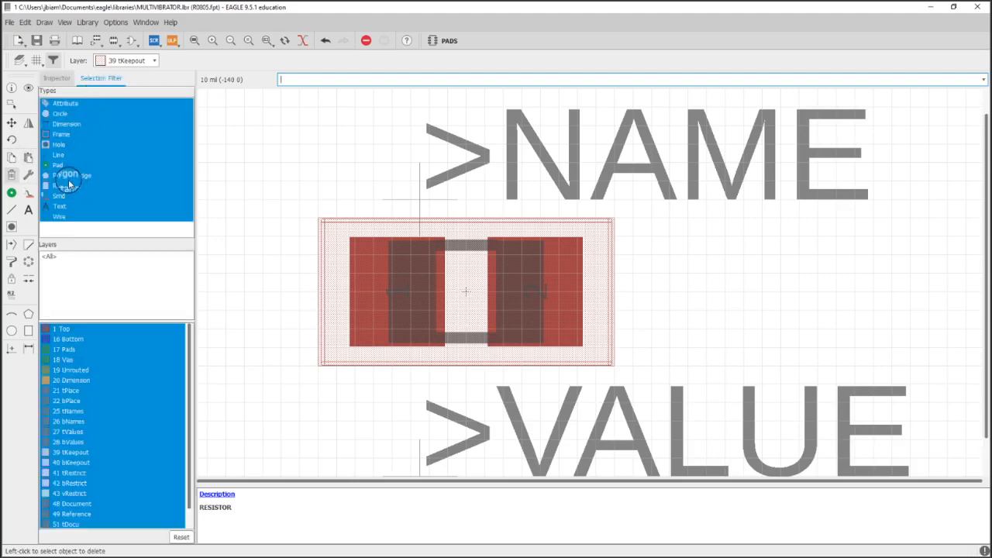
click(58, 154)
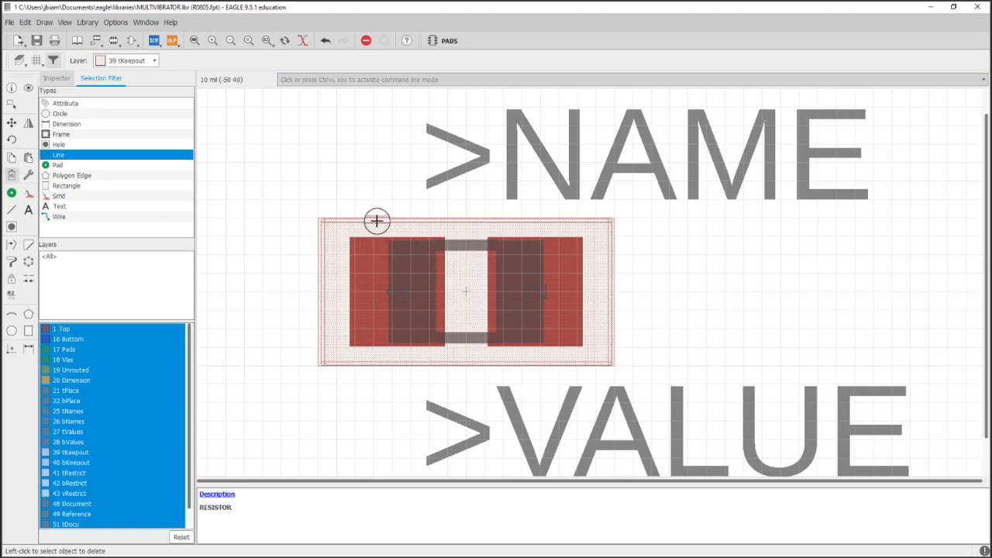
mouse_move(324, 368)
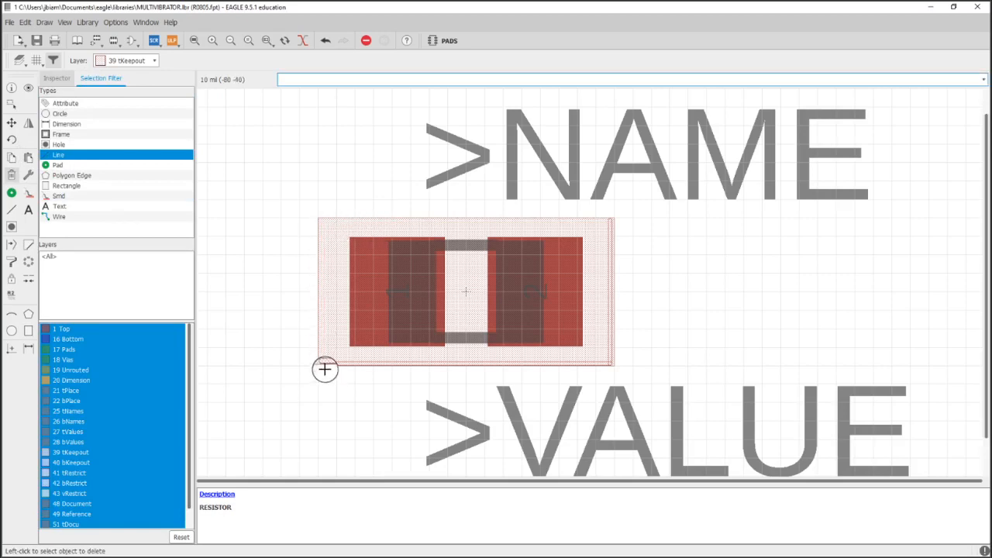
mouse_move(608, 314)
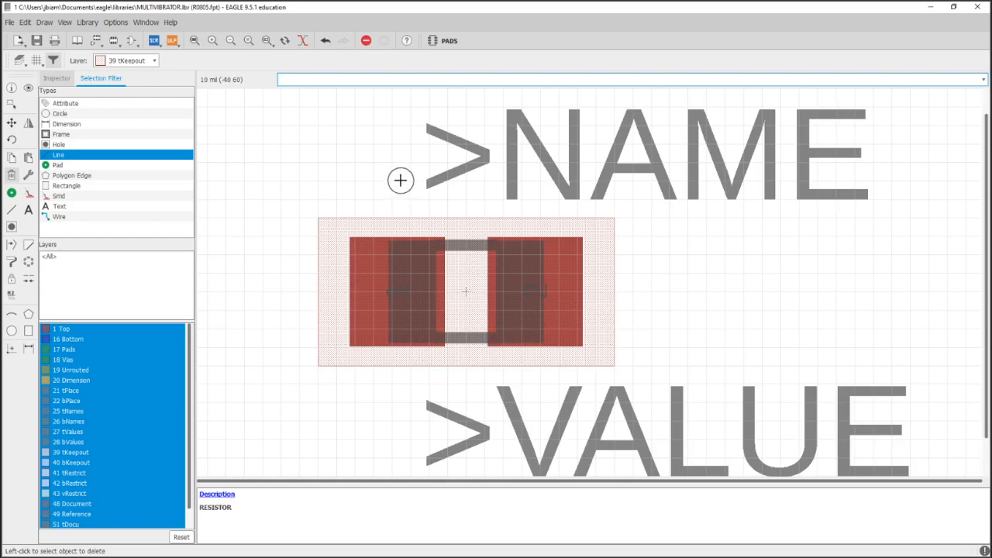
click(66, 41)
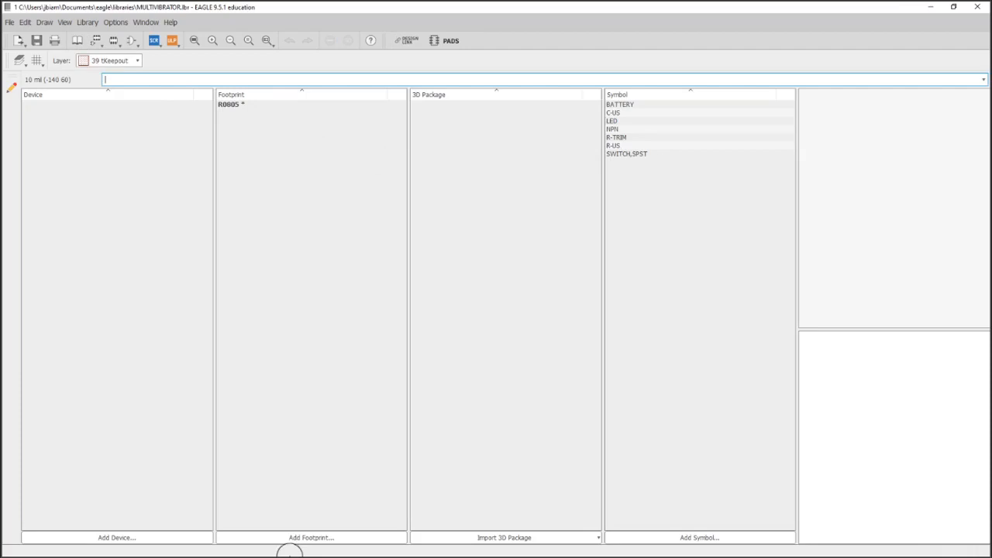
Step: Import the C0805 capacitor footprint from the rcl library
click(311, 537)
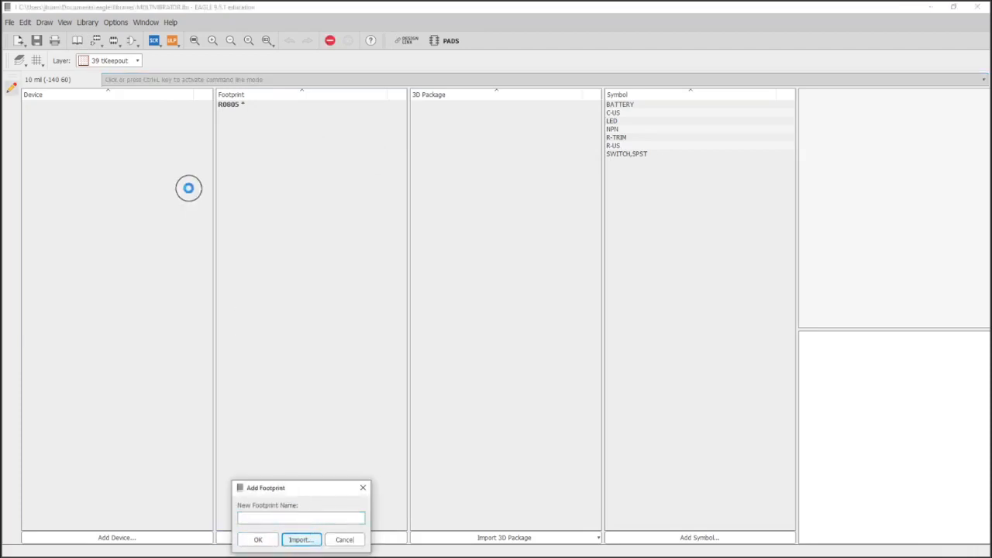
click(300, 539)
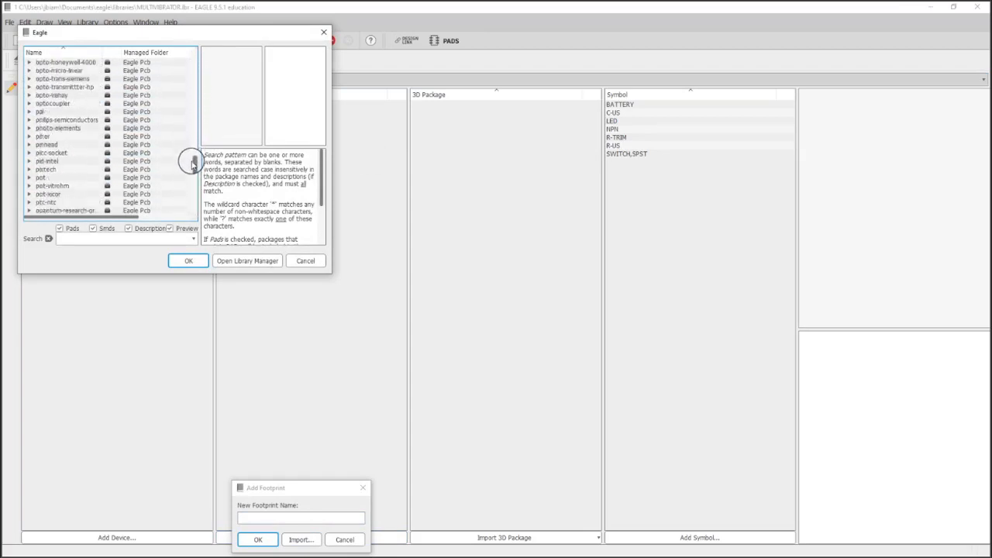
scroll(down, 3)
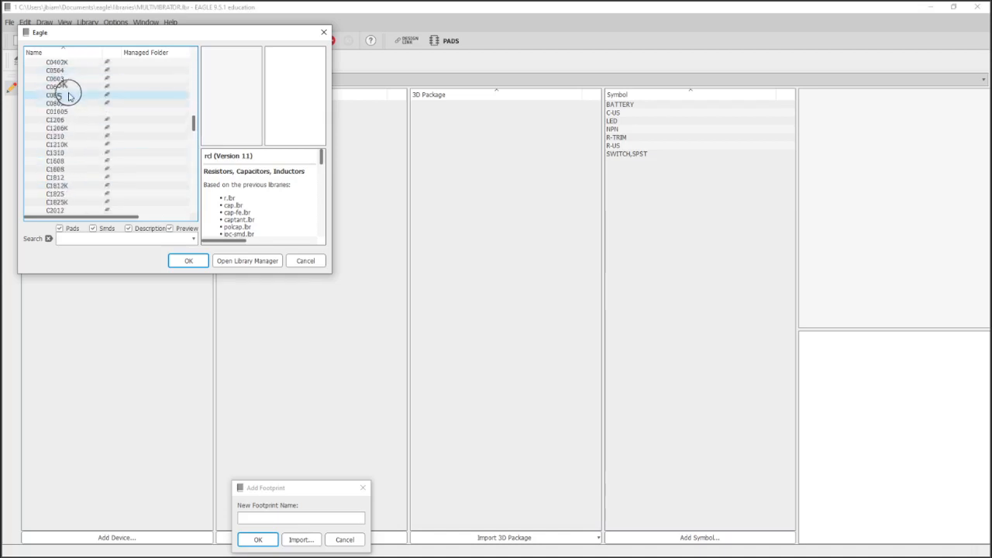
click(55, 95)
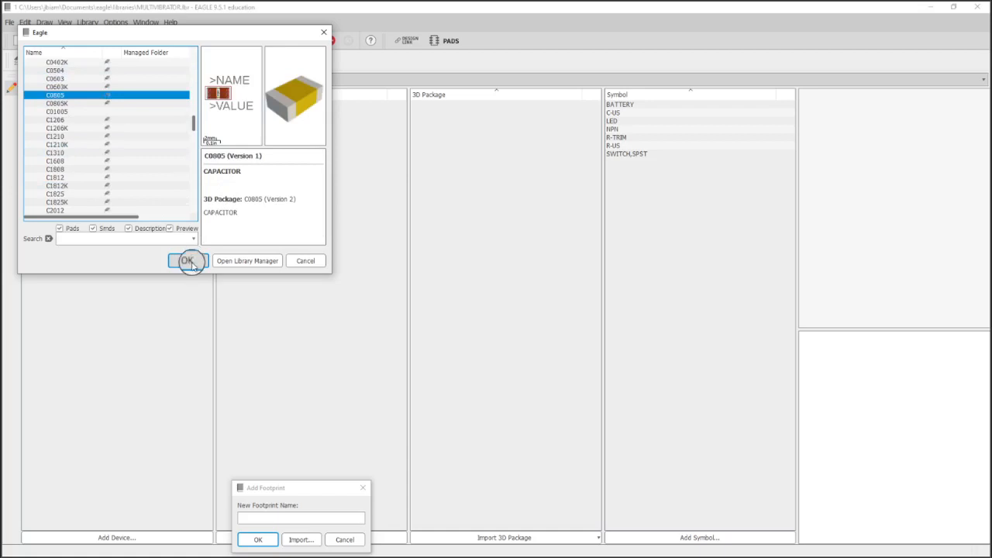
click(186, 260)
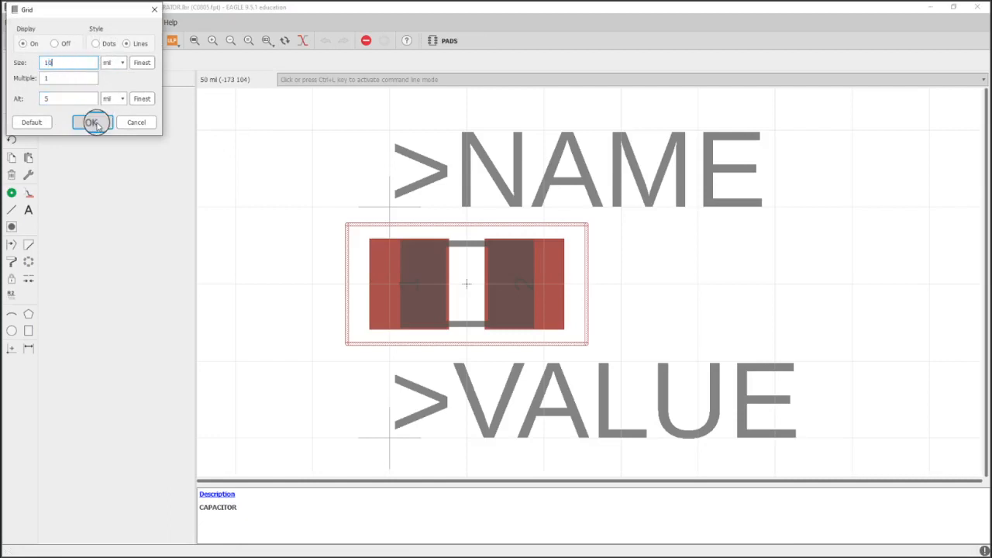
Step: On a 10 mil grid, draw a tKeepout rectangle over C0805 and start deleting its outline lines
click(91, 123)
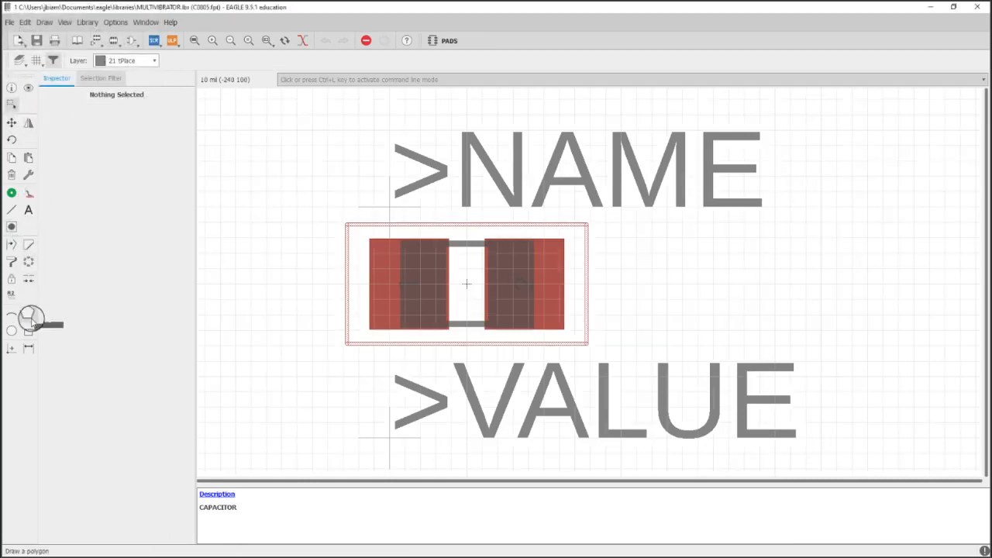
click(154, 60)
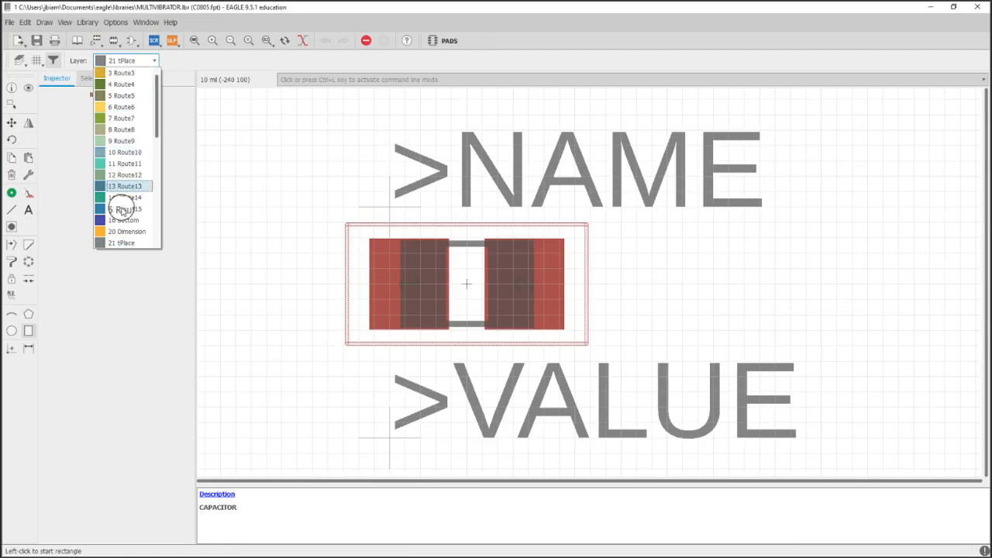
scroll(down, 3)
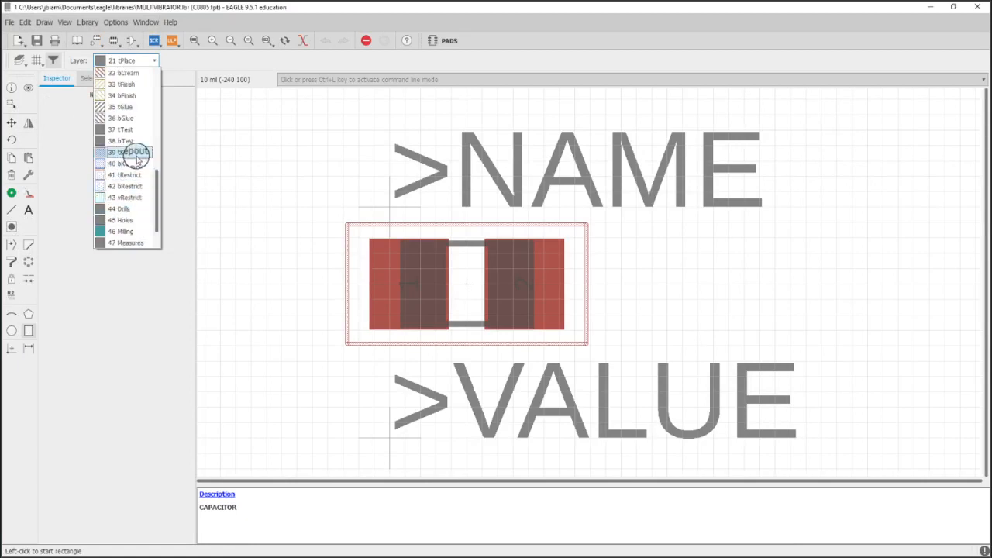
click(130, 152)
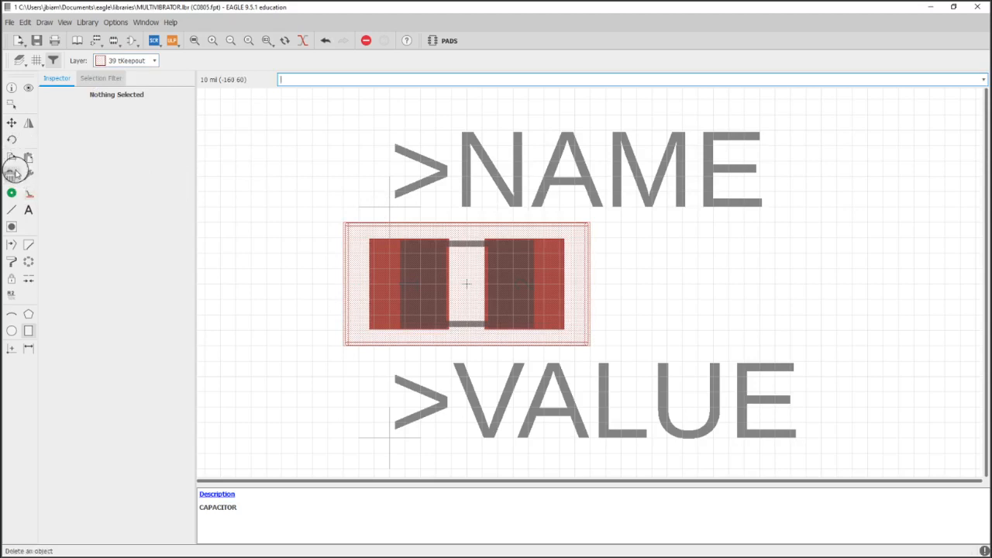
click(100, 78)
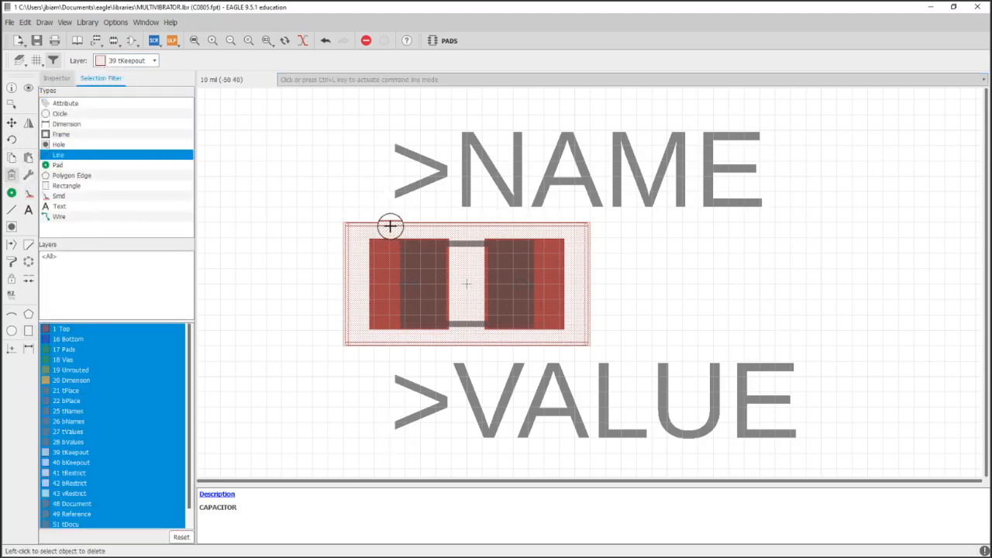
mouse_move(374, 344)
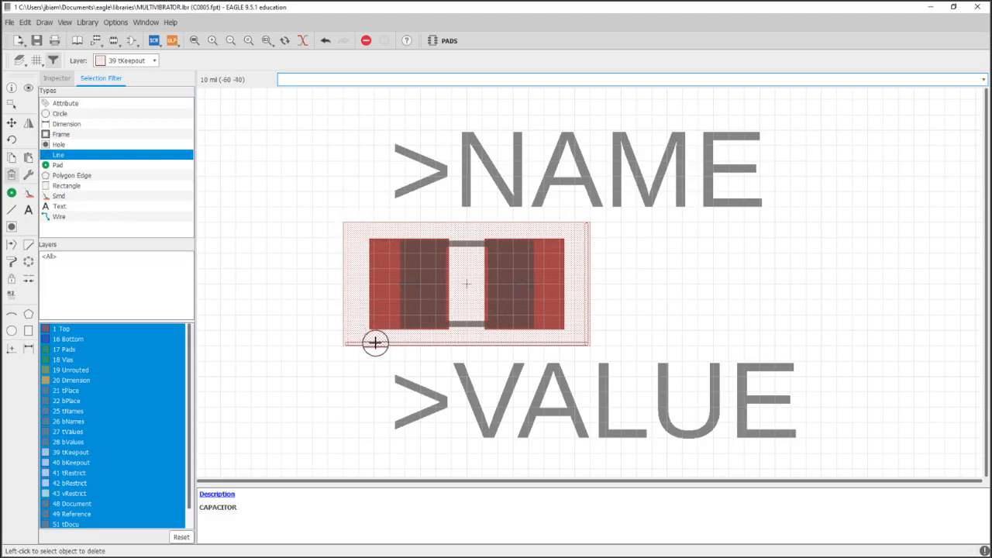
mouse_move(573, 308)
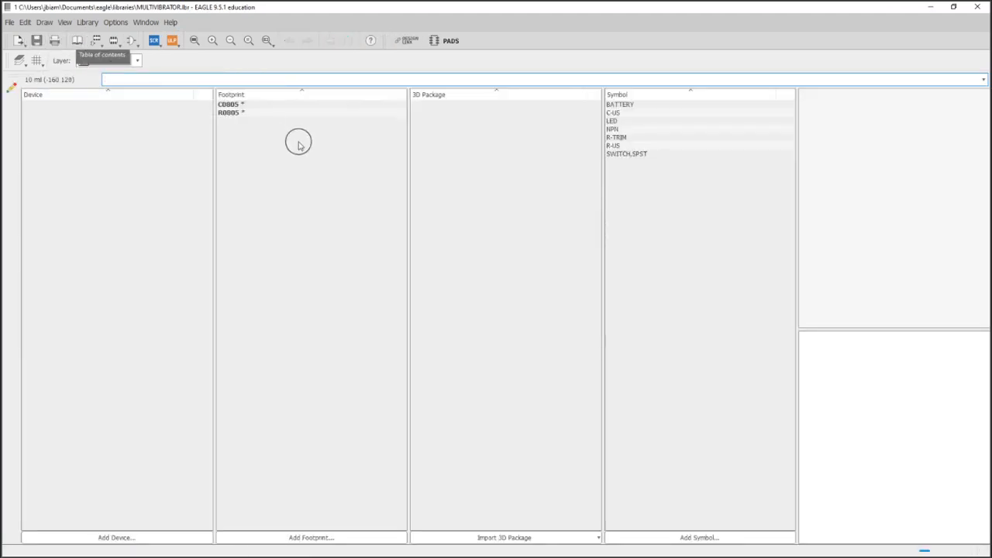
Step: Preview the LED symbol and start importing a footprint from the standard libraries
click(612, 120)
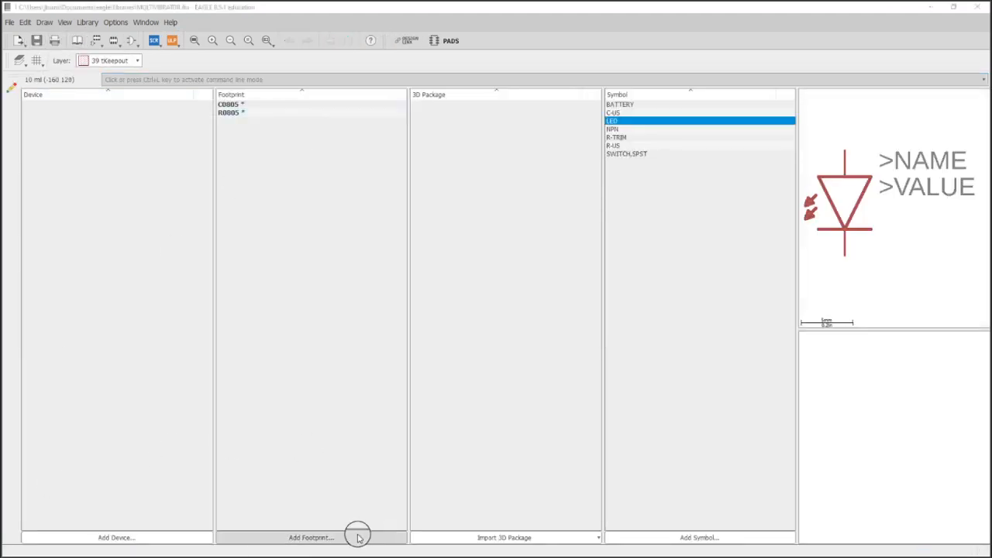
click(310, 537)
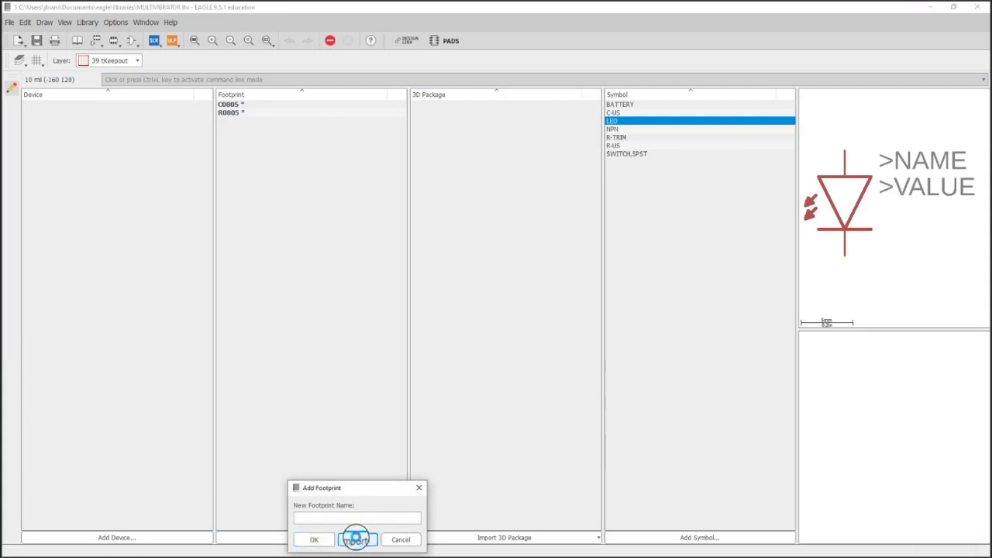
click(357, 539)
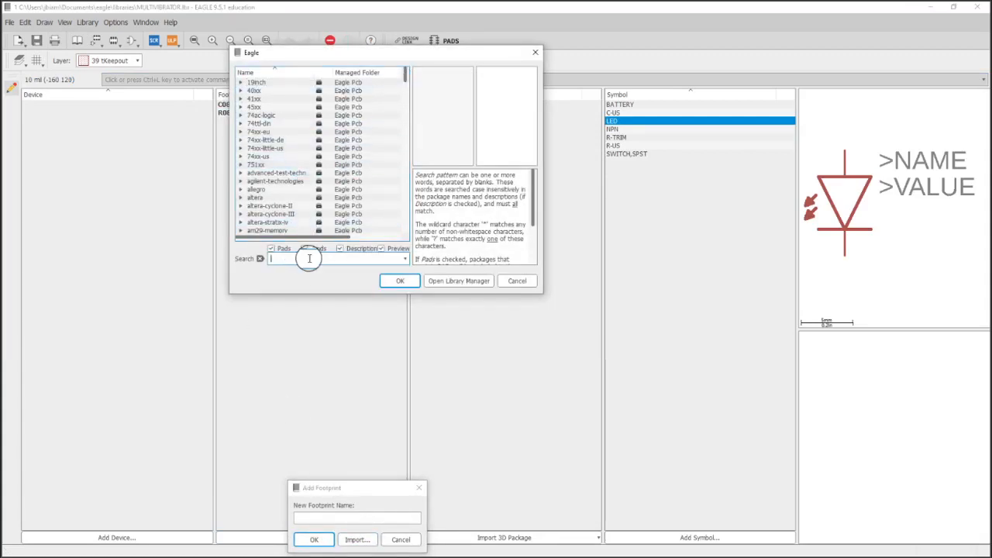
Step: Search 'LED' and import the LED5MM footprint
text(LED)
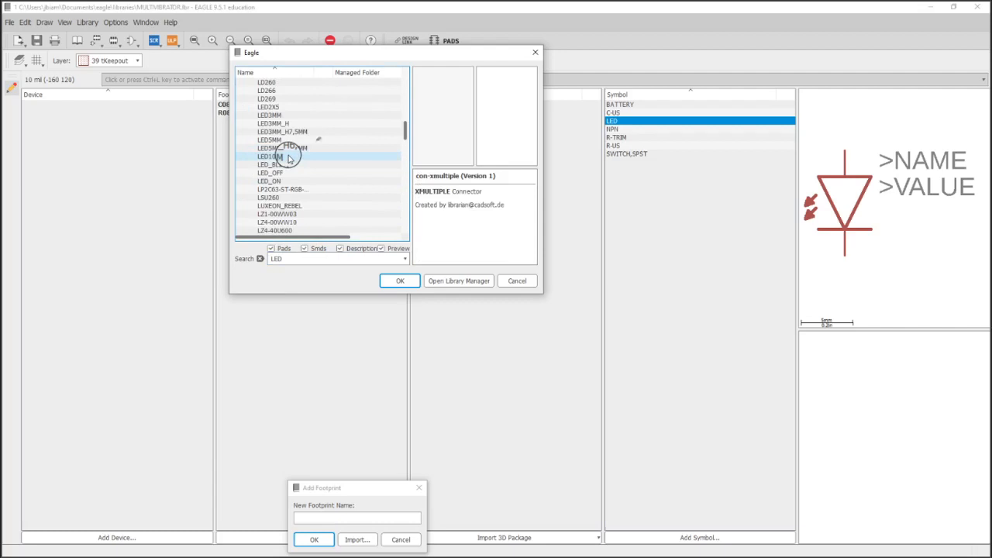
click(271, 139)
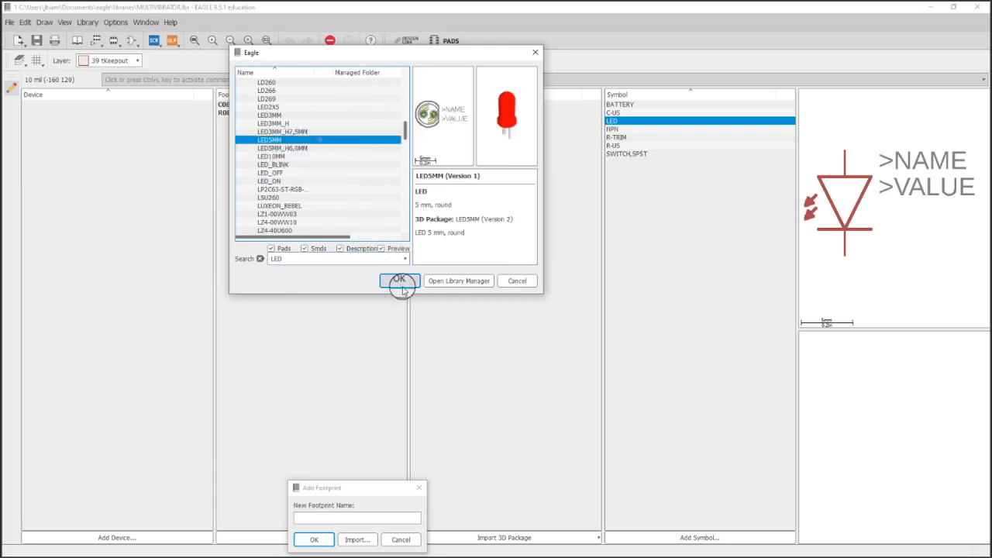
click(398, 280)
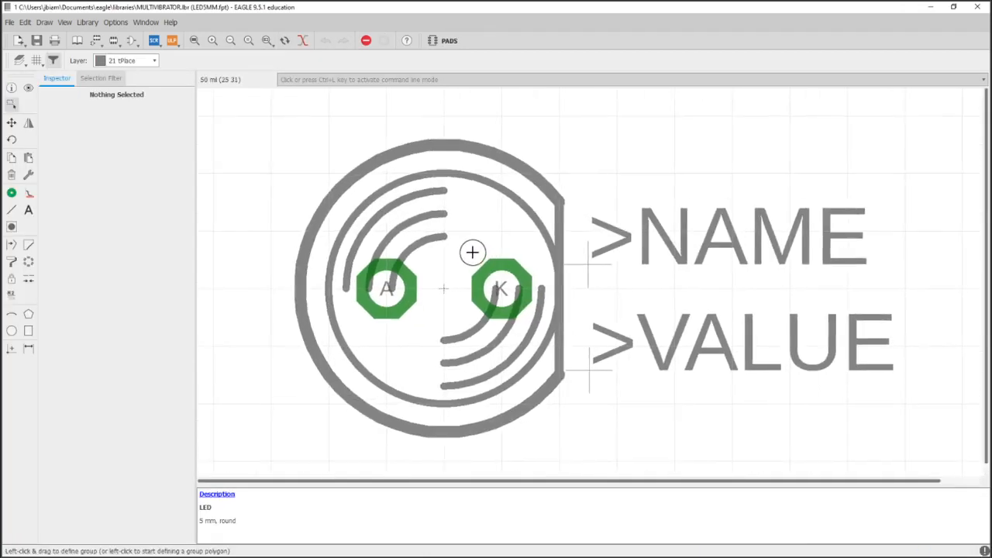
mouse_move(384, 294)
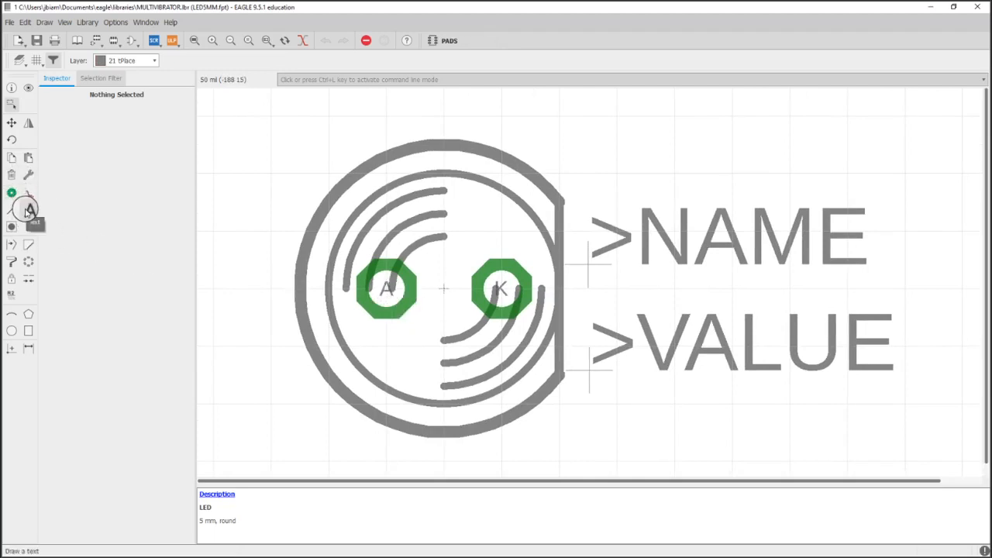
Step: Narrow the Selection Filter on LED5MM to the Pad type only
click(101, 77)
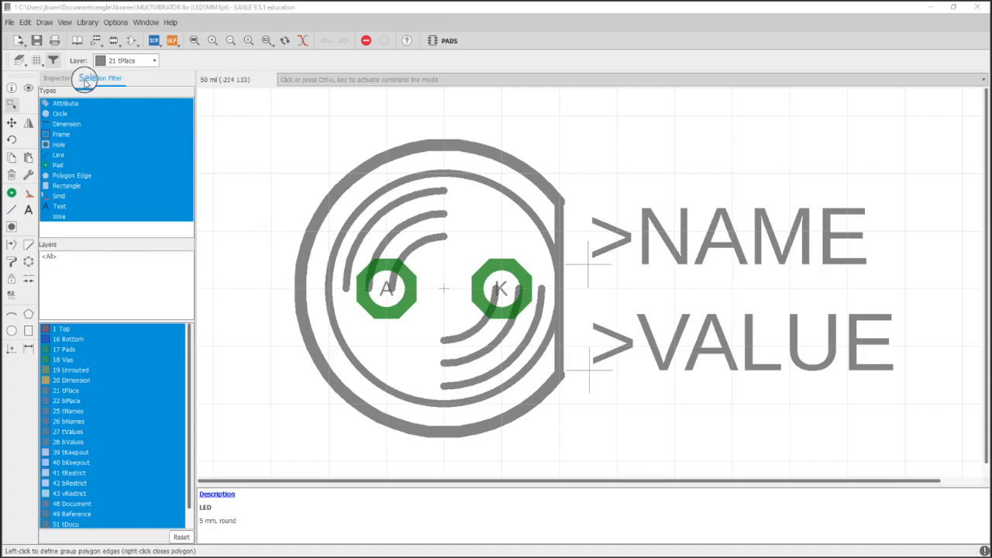
click(58, 164)
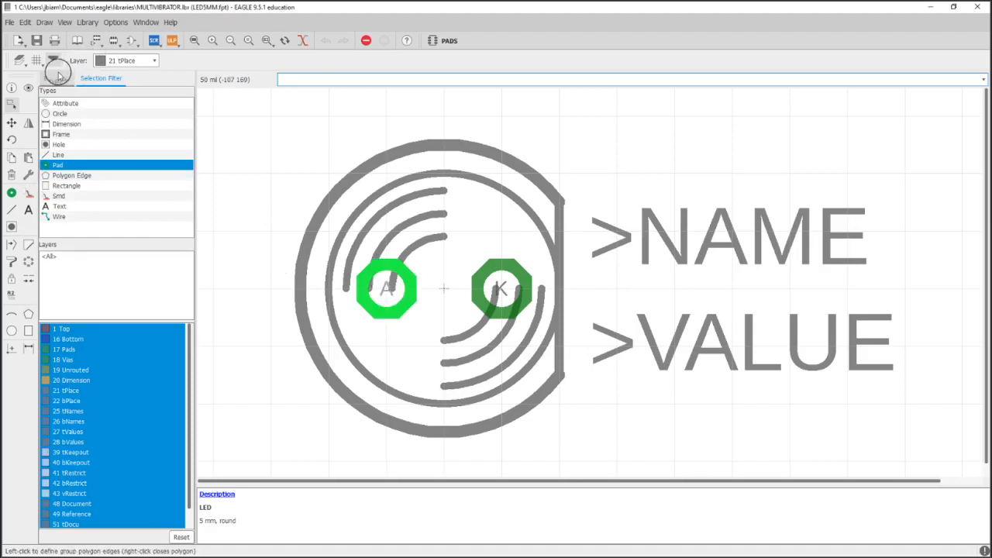
Step: Name pad A '+' and pad K '-', and give the K pad a square shape
click(388, 289)
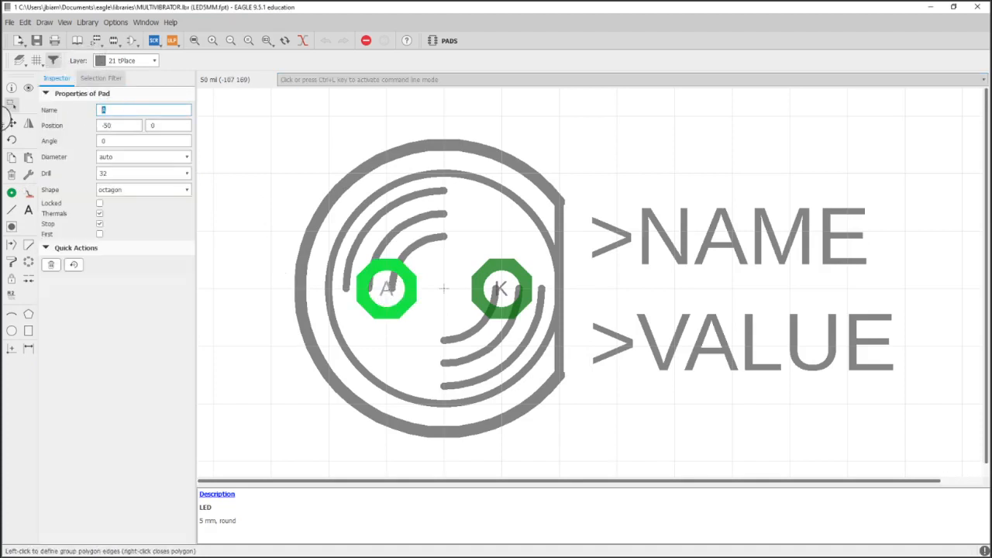
text(+)
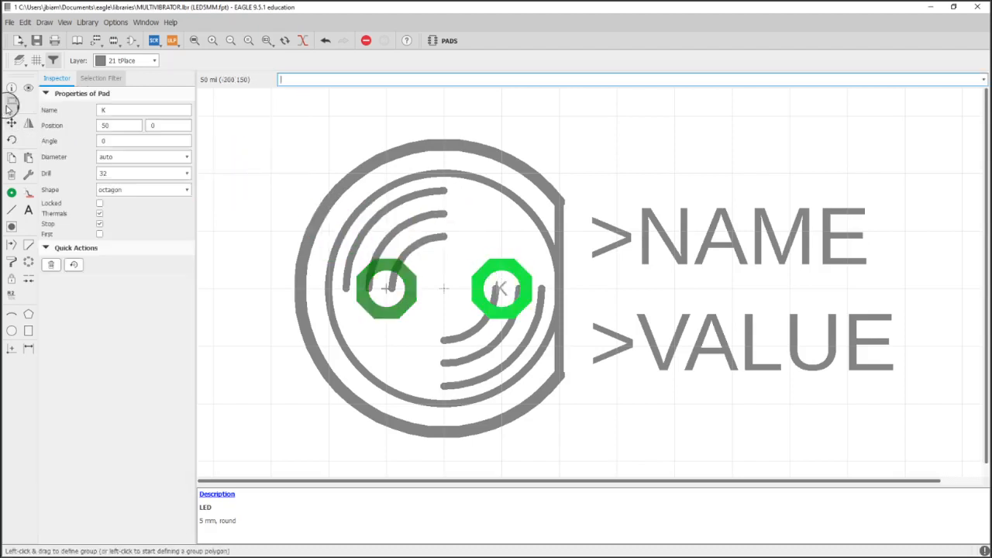
mouse_move(403, 166)
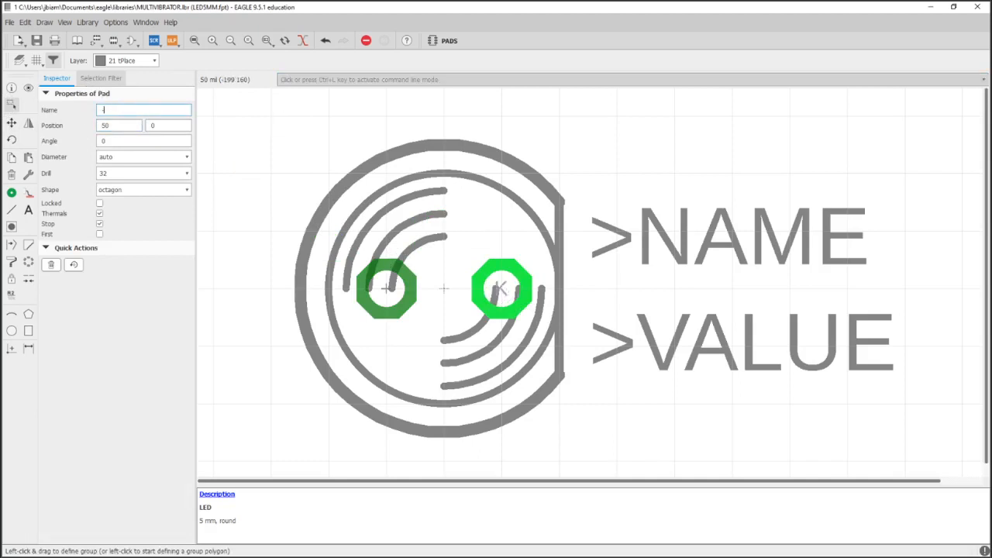
mouse_move(104, 254)
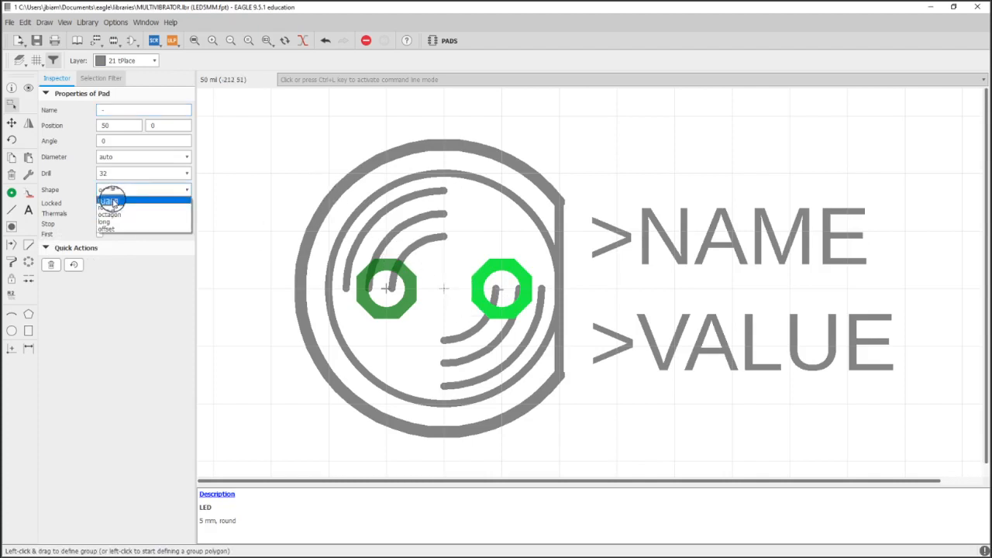
click(107, 198)
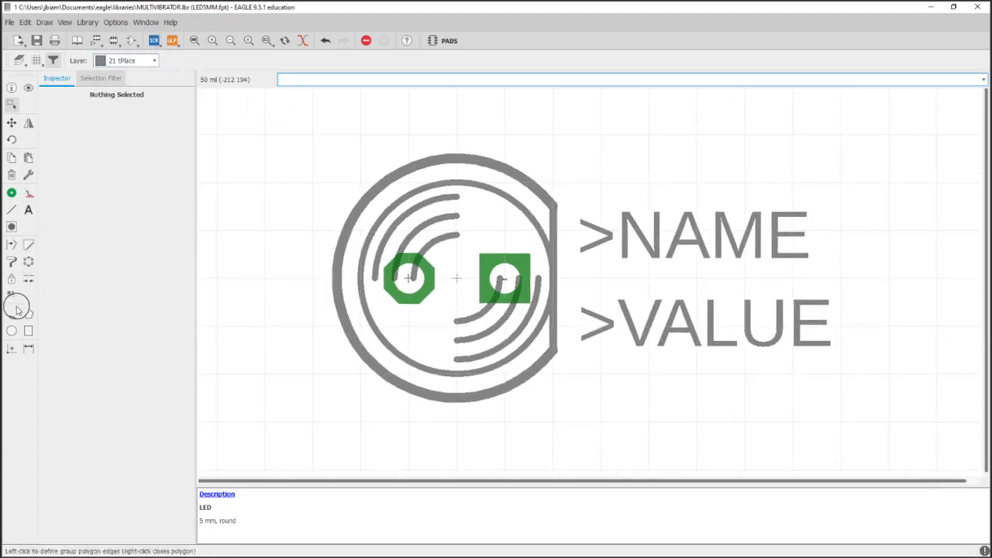
click(153, 60)
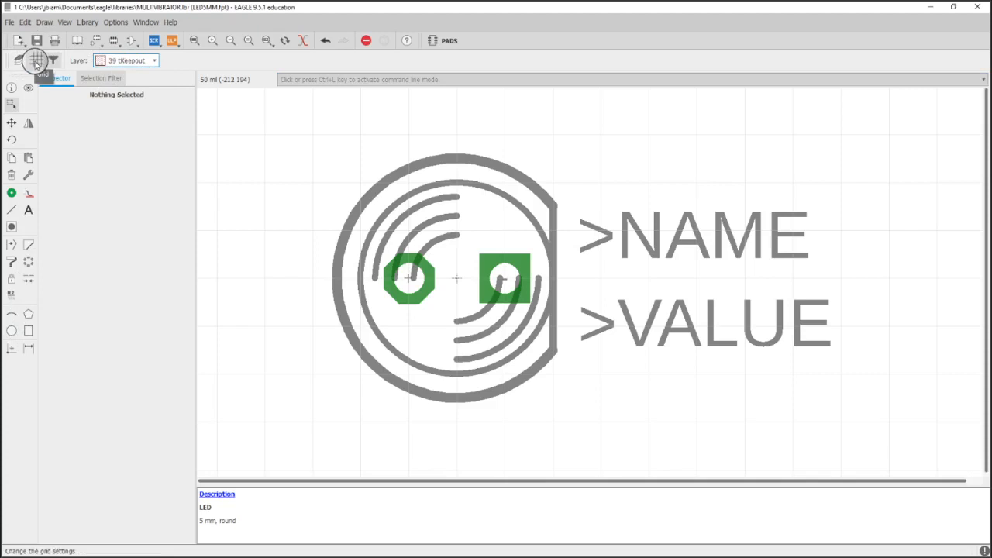
Step: On a 10 mil grid, draw a tKeepout circle around the LED5MM outline and save the library
click(35, 60)
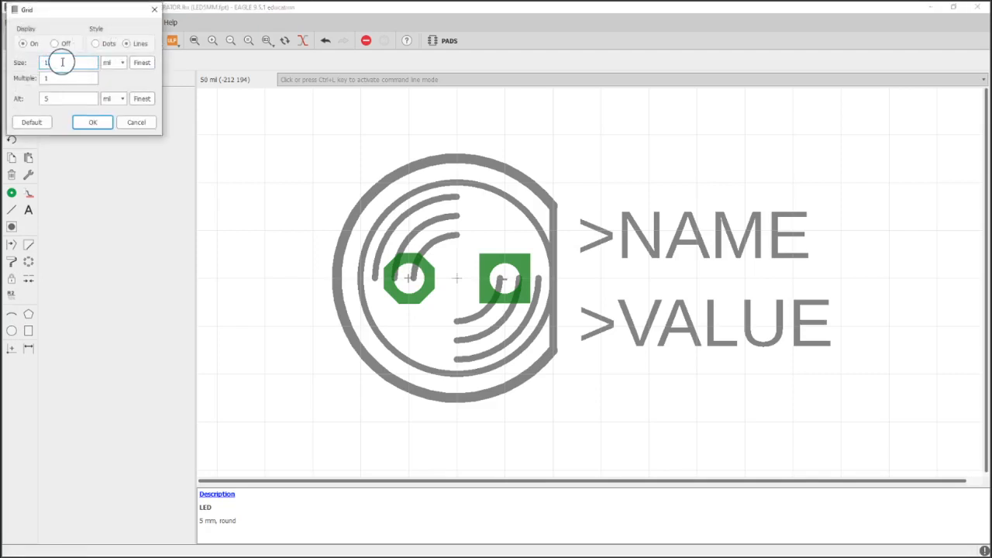
click(92, 121)
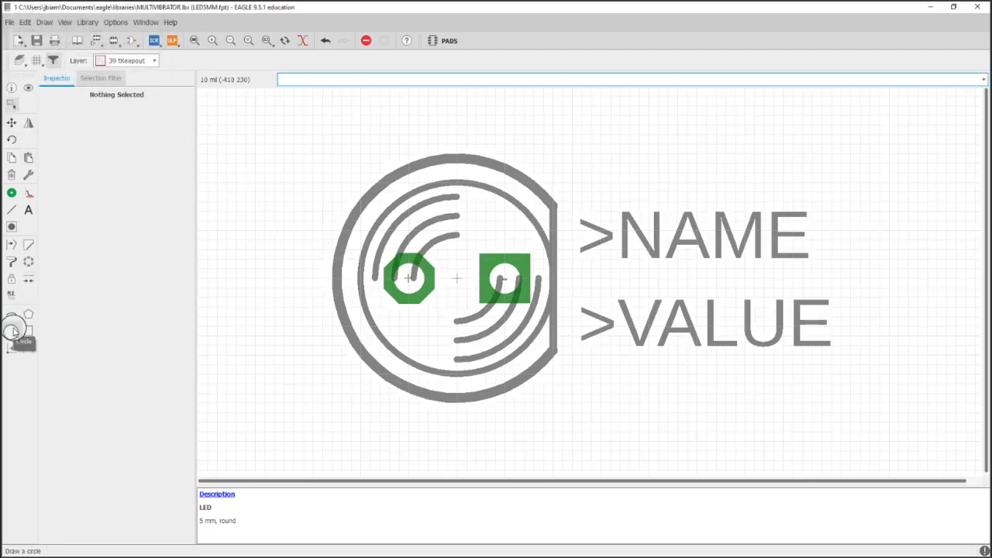
click(12, 330)
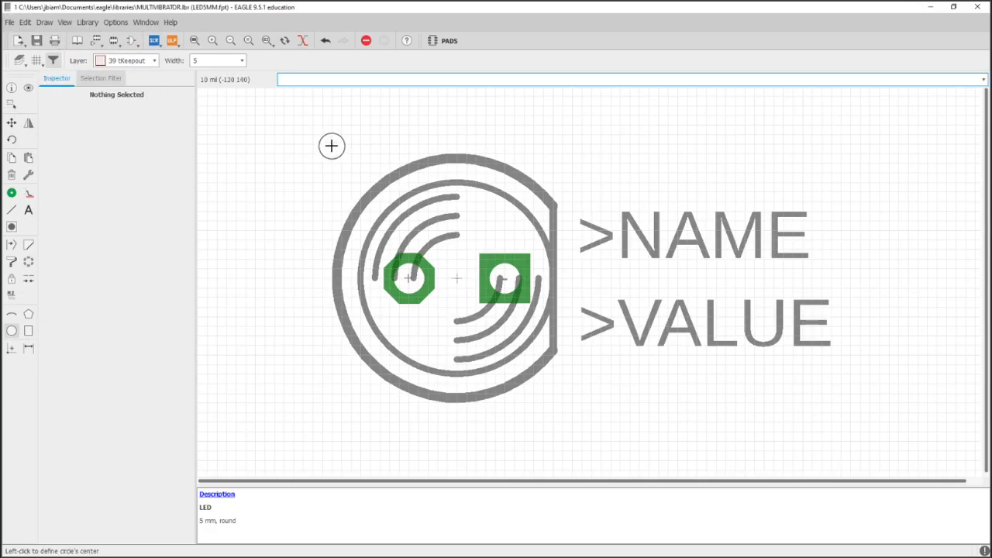
click(332, 146)
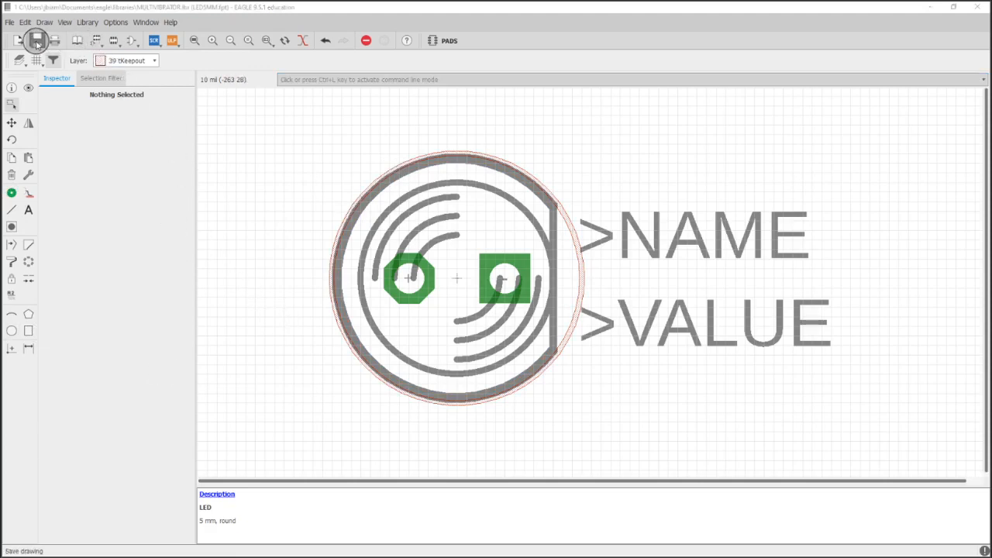
click(36, 41)
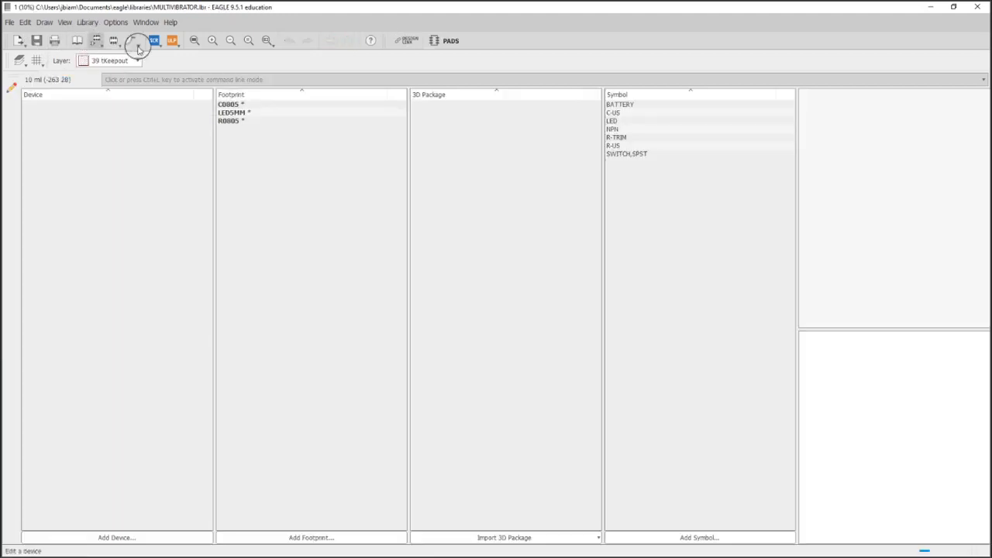
click(232, 112)
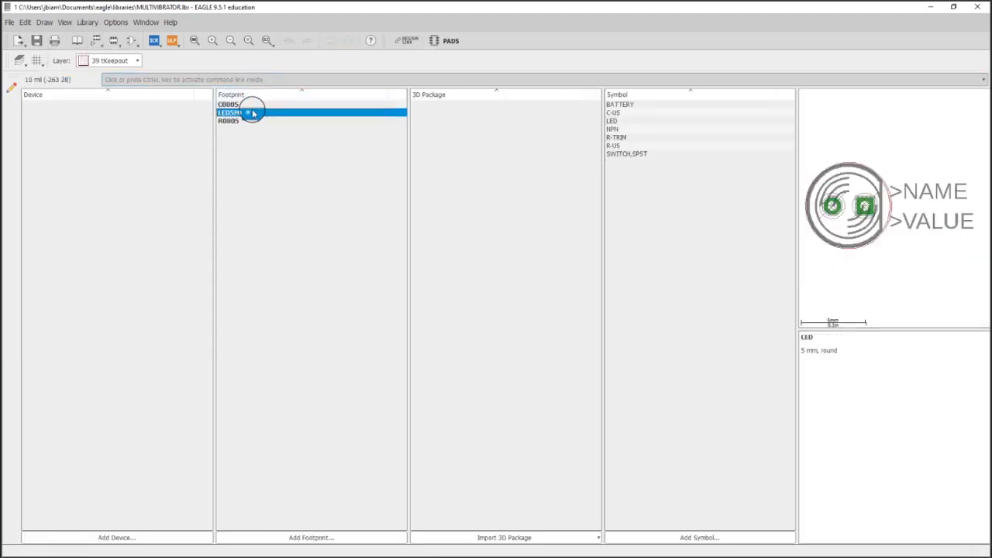
click(229, 121)
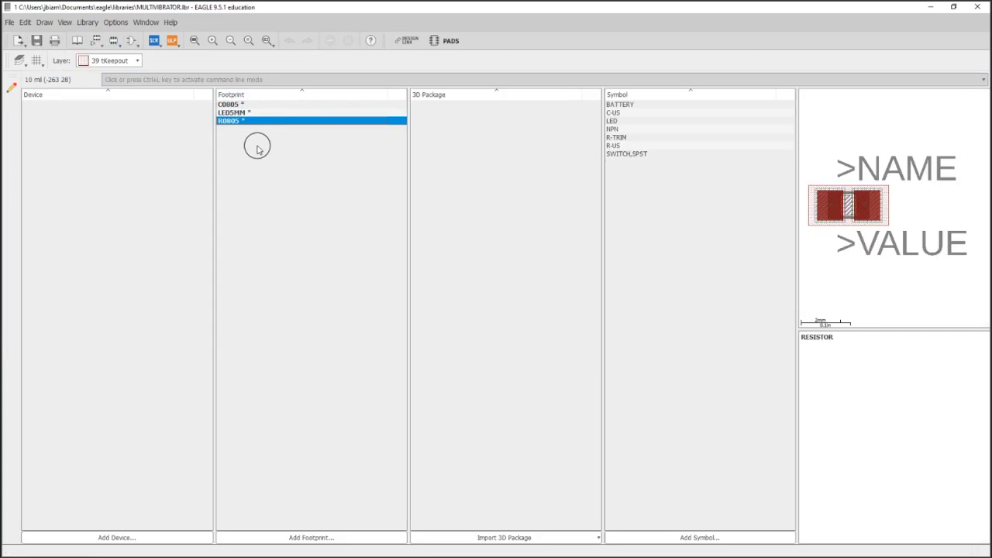